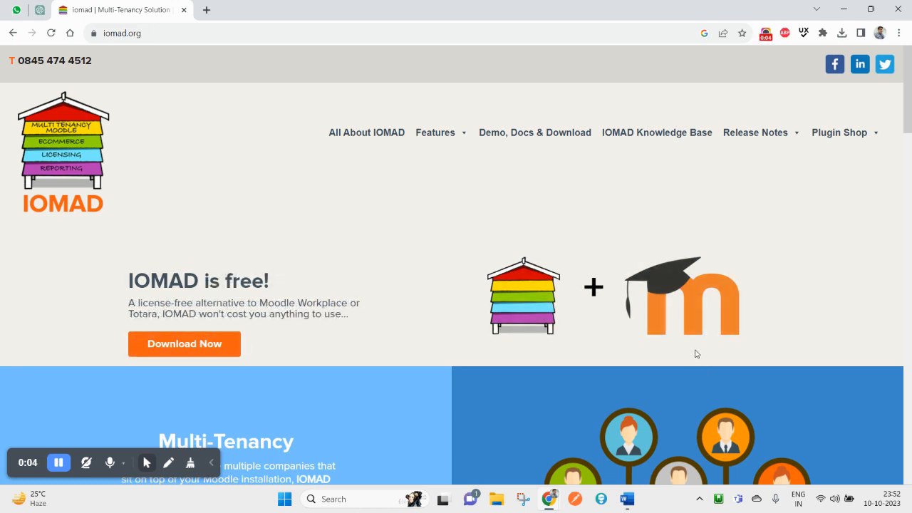
mouse_move(396, 407)
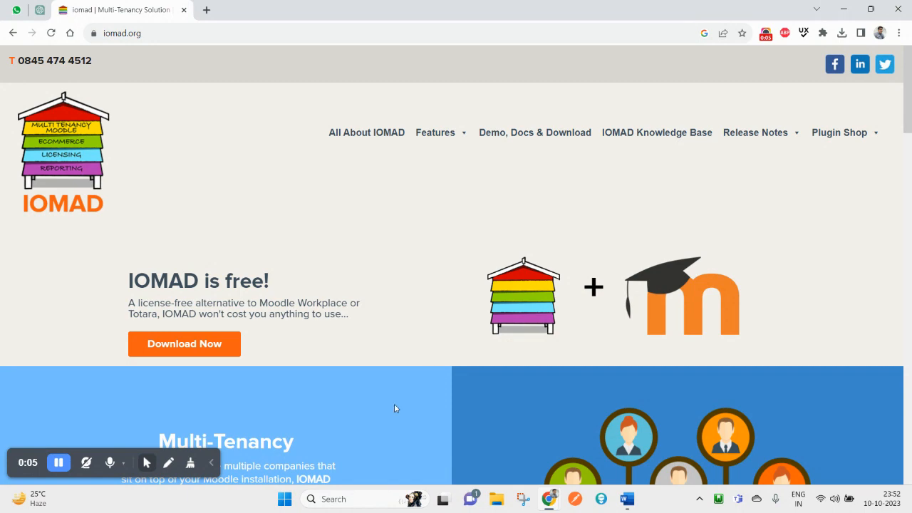
Navigate from the IOMAD home page to the Multi-Tenancy feature page.
scroll(down, 3)
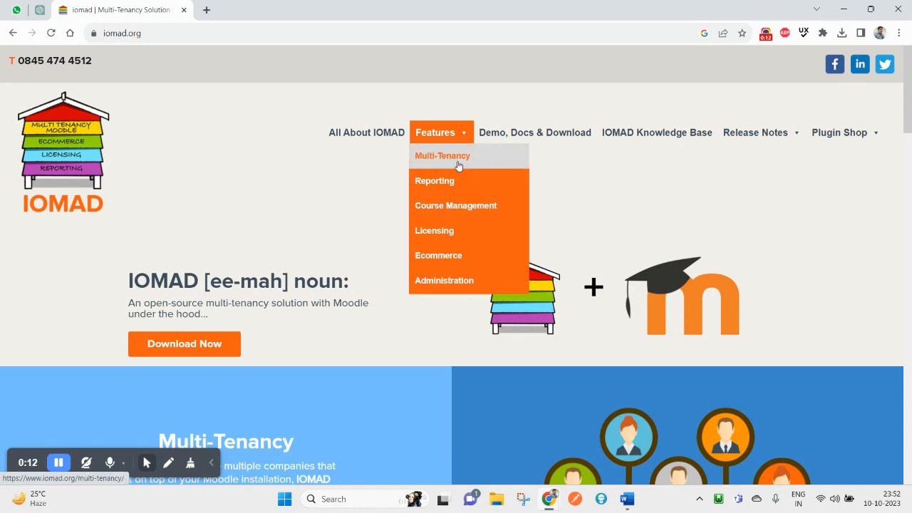
click(442, 156)
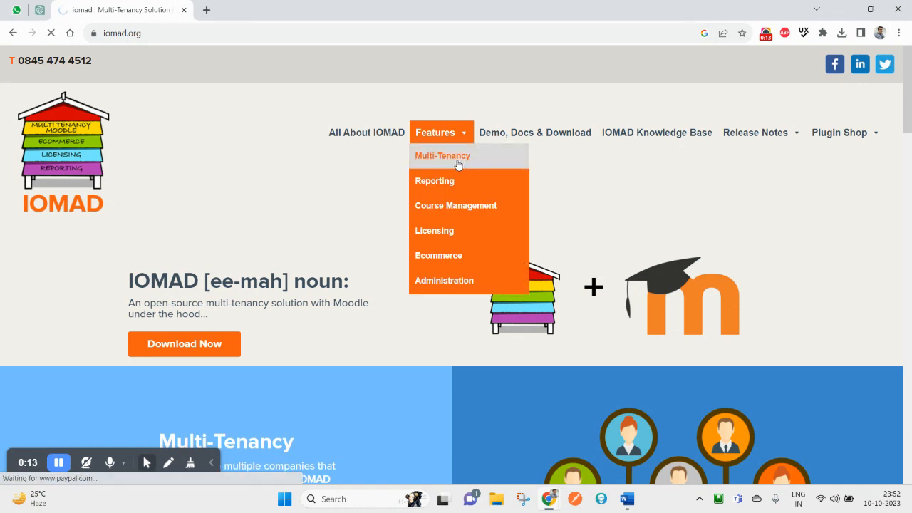
Highlight phrases in the Multi-Tenancy intro: 'users and courses can', 'This', and the one Company's users phrase.
click(442, 155)
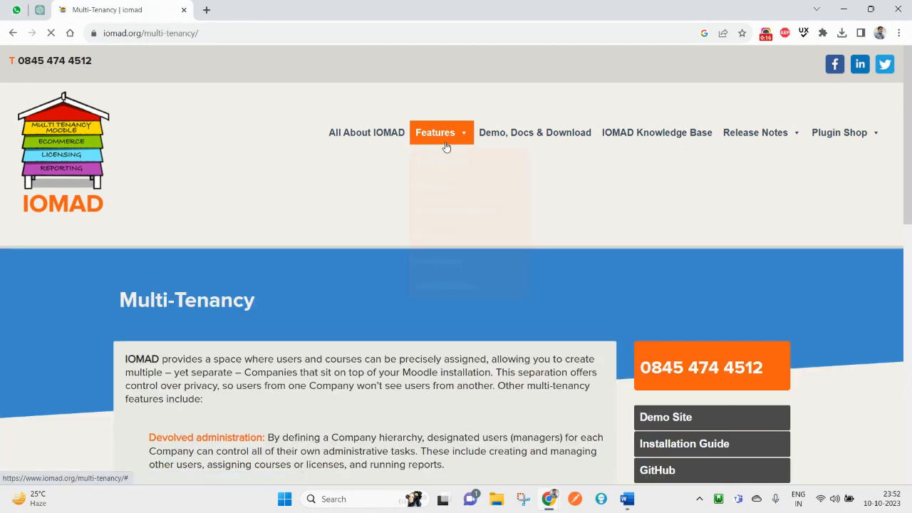
click(442, 133)
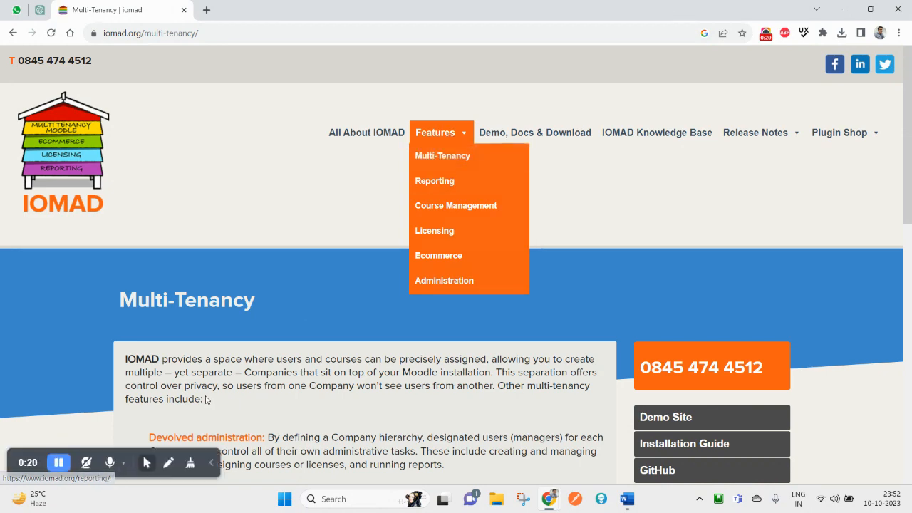
scroll(down, 3)
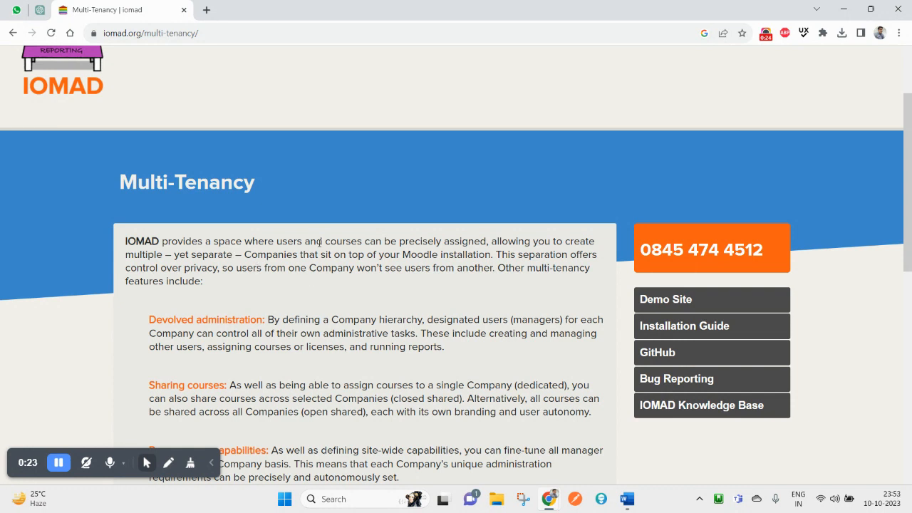
drag(277, 241, 382, 241)
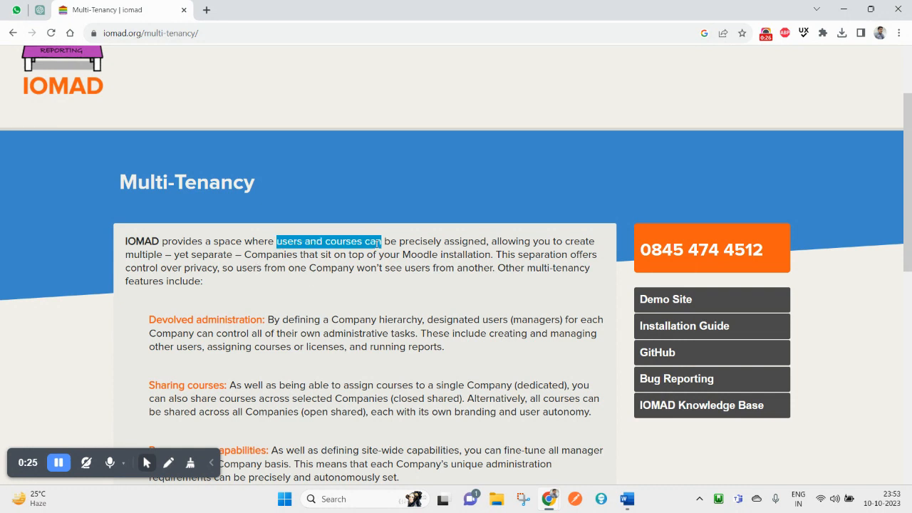
drag(382, 241, 484, 241)
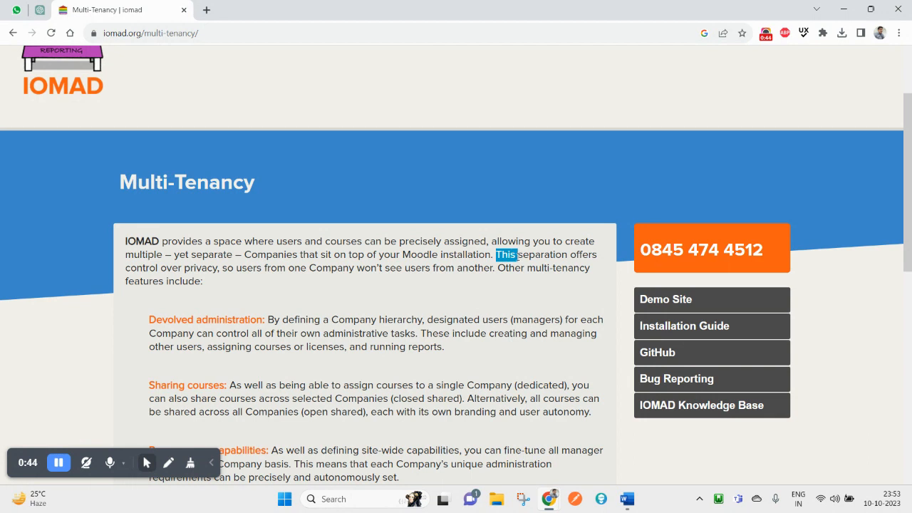
drag(496, 254, 567, 253)
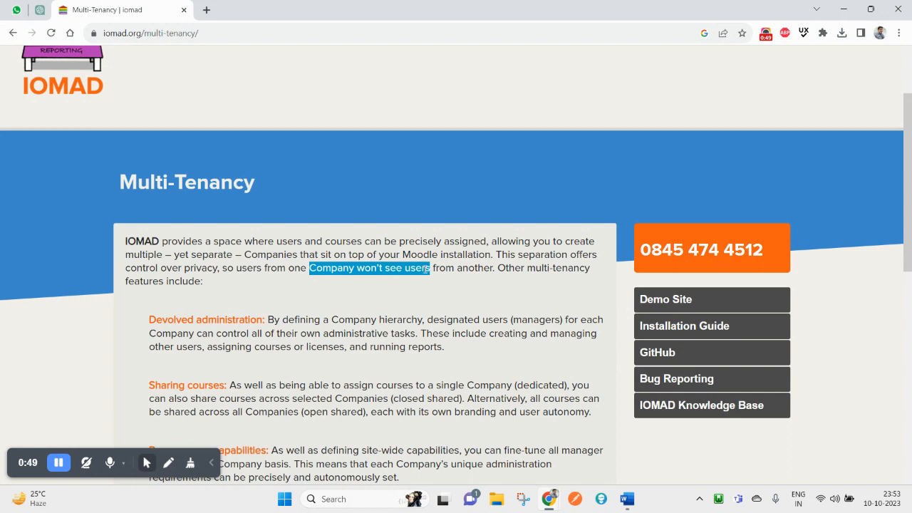
Highlight 'multi-tenancy features include:' at the end of the intro paragraph.
scroll(up, 3)
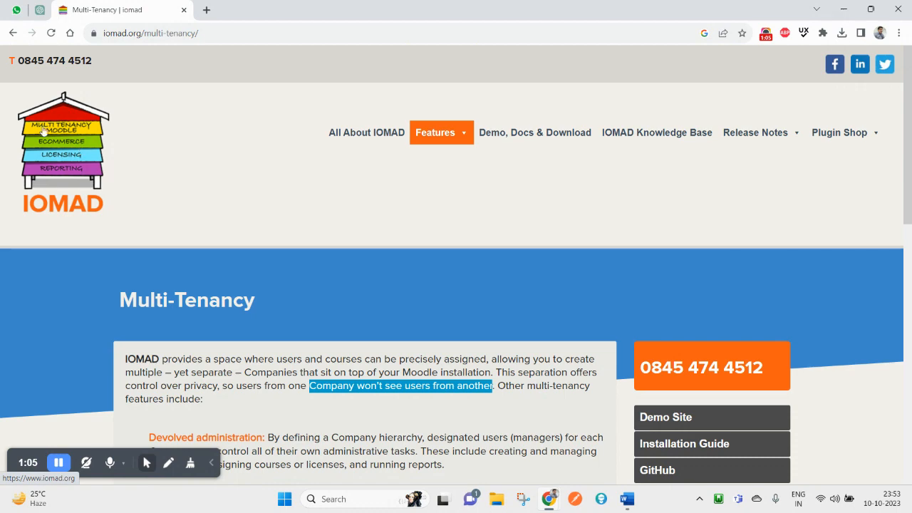
mouse_move(445, 396)
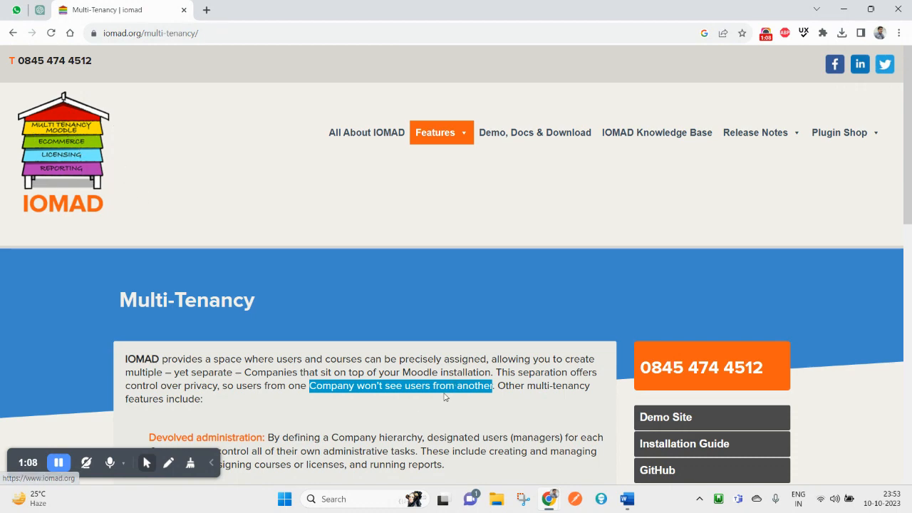
scroll(down, 3)
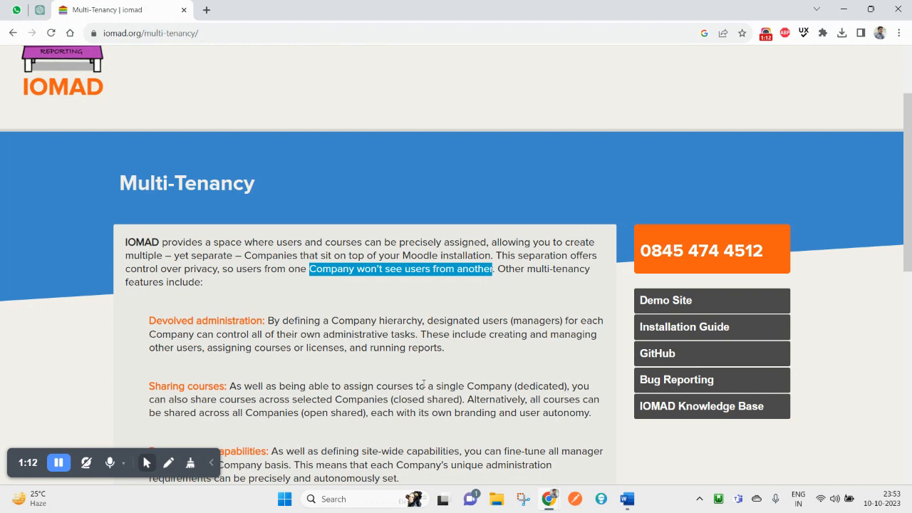
mouse_move(525, 308)
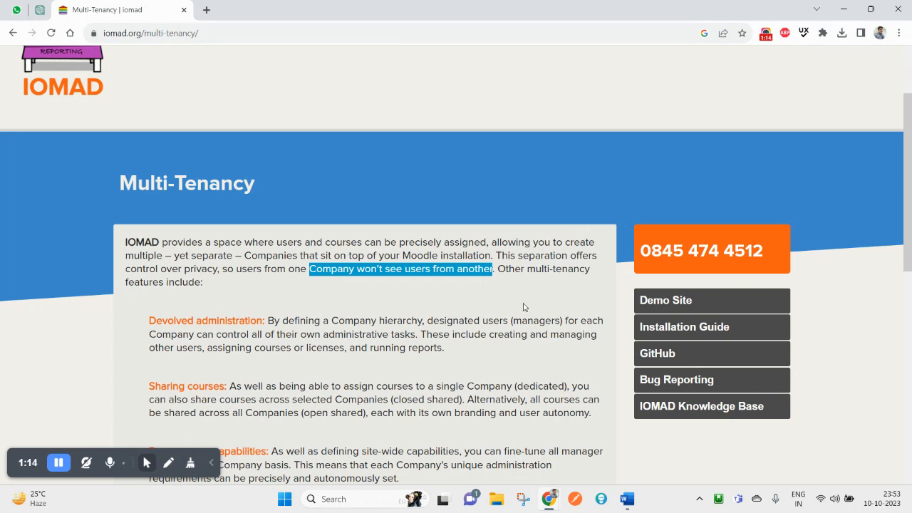
mouse_move(514, 308)
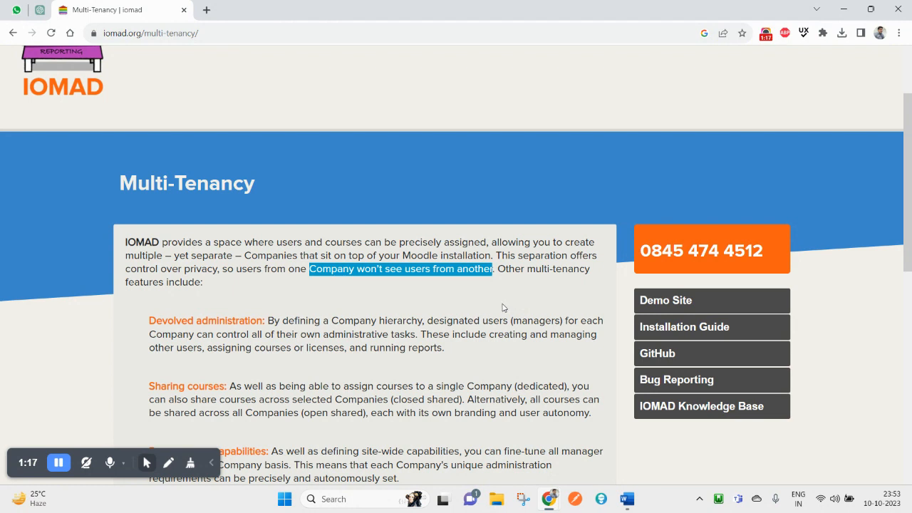
mouse_move(428, 373)
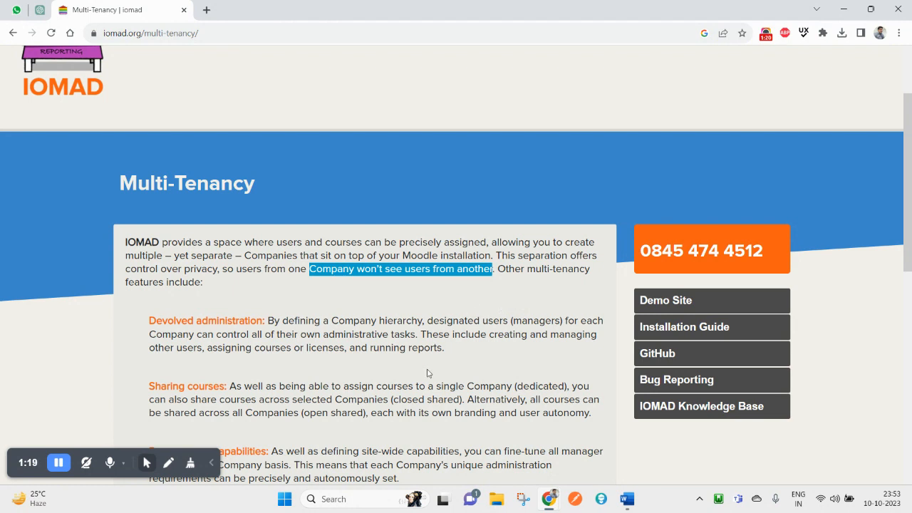
mouse_move(502, 299)
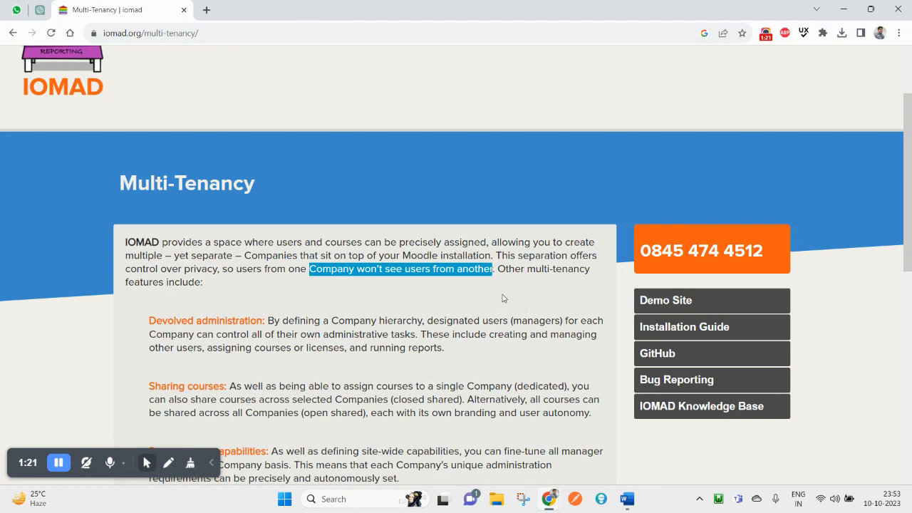
double_click(539, 268)
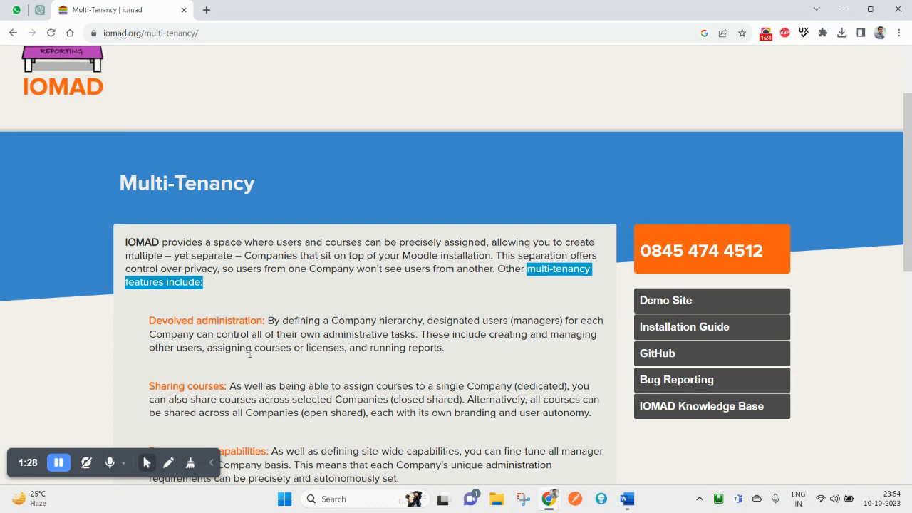
Highlight 'company hierarchy' in the Devolved administration paragraph.
scroll(down, 3)
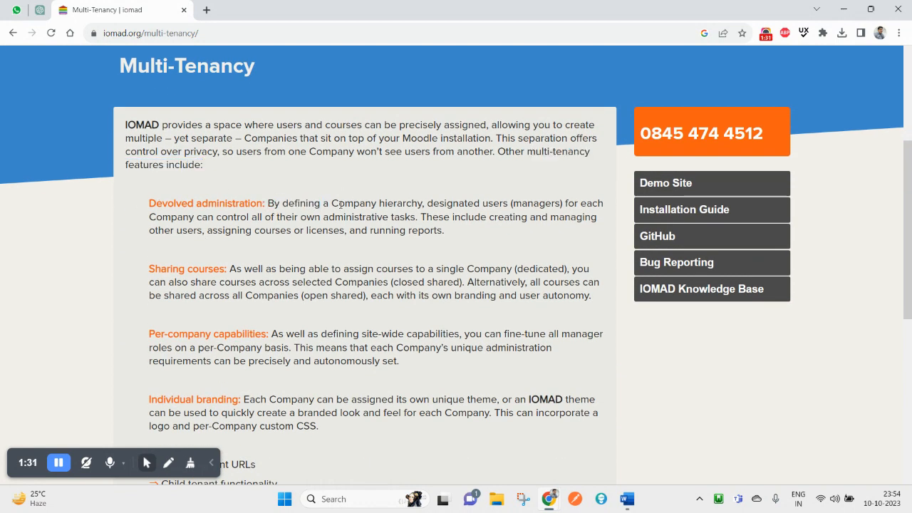
double_click(377, 203)
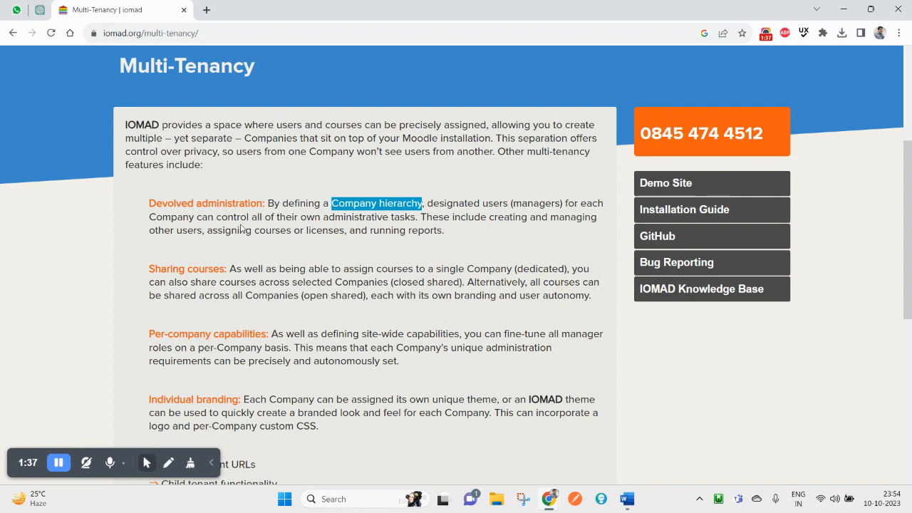
mouse_move(379, 236)
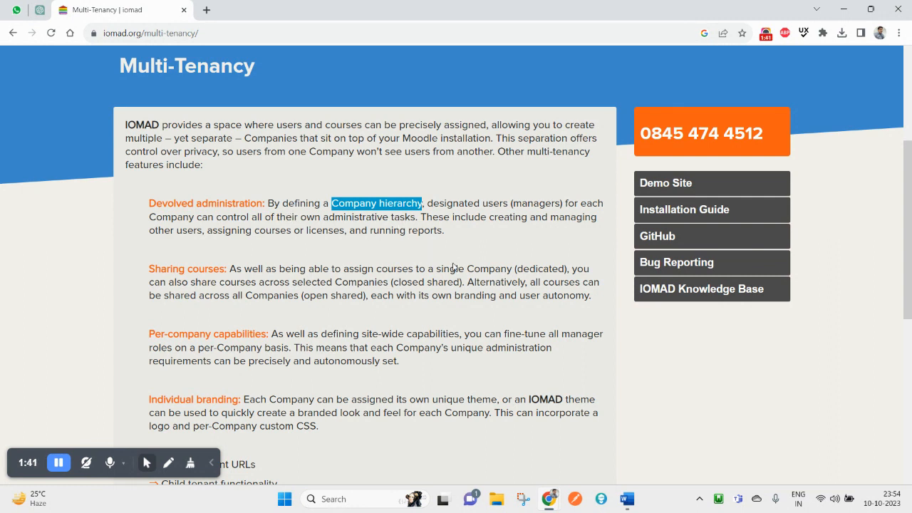
mouse_move(449, 228)
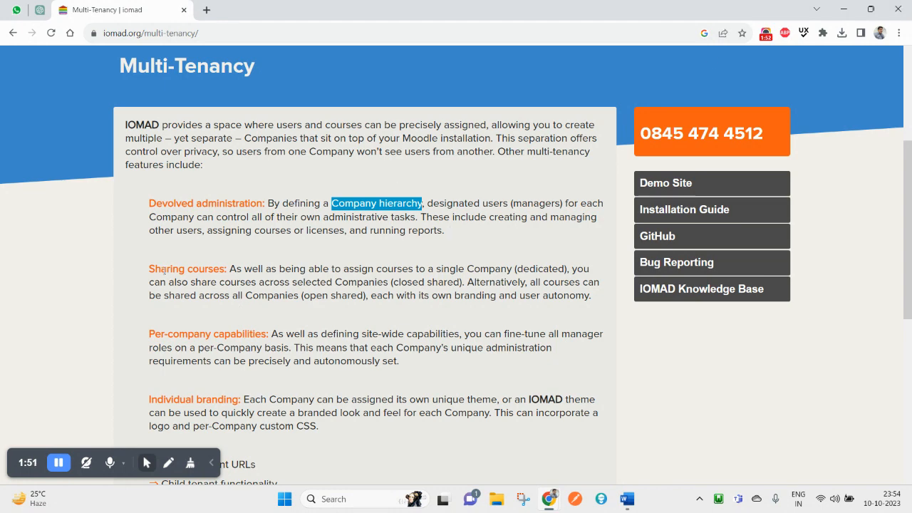
In Sharing courses, highlight 'each with its own branding and user autonomy' and 'Companies'.
scroll(down, 3)
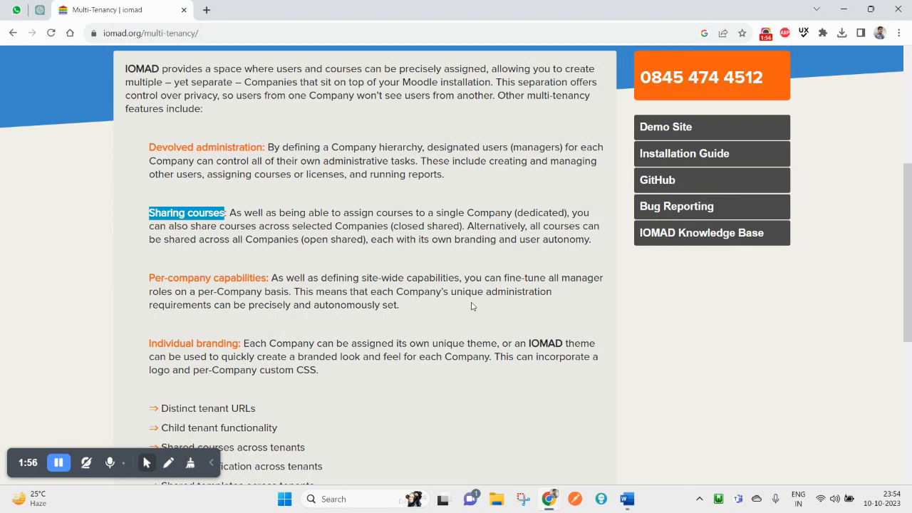
mouse_move(570, 211)
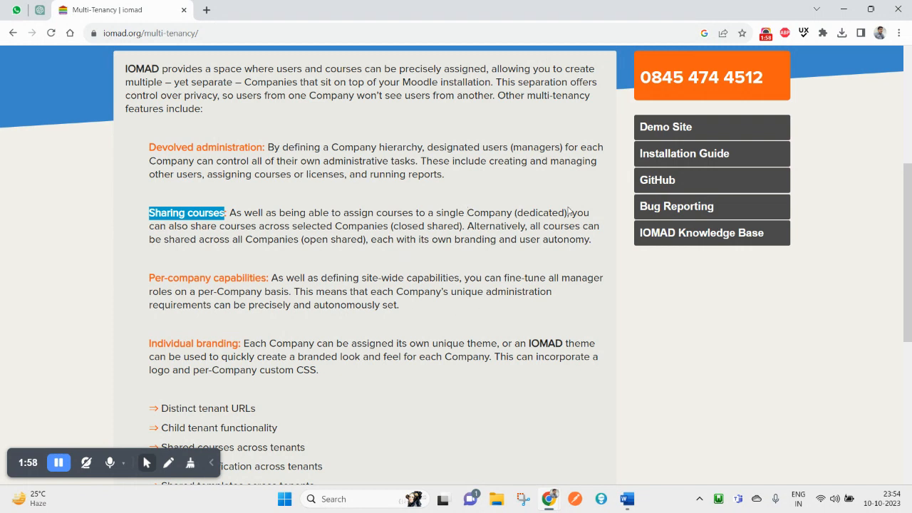
mouse_move(182, 260)
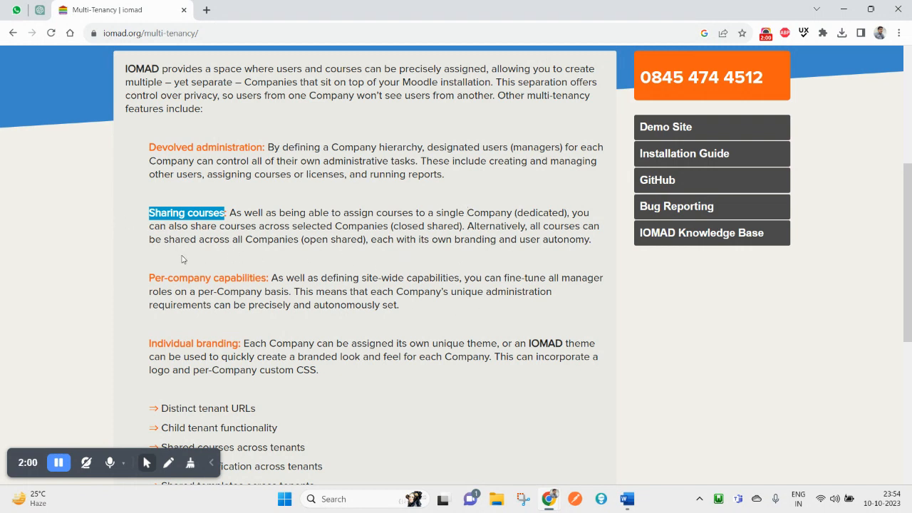
mouse_move(310, 228)
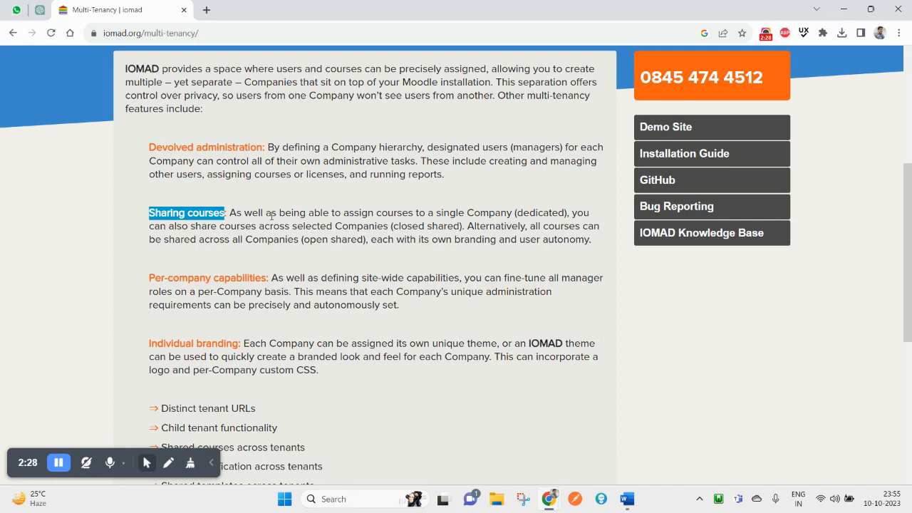
scroll(up, 3)
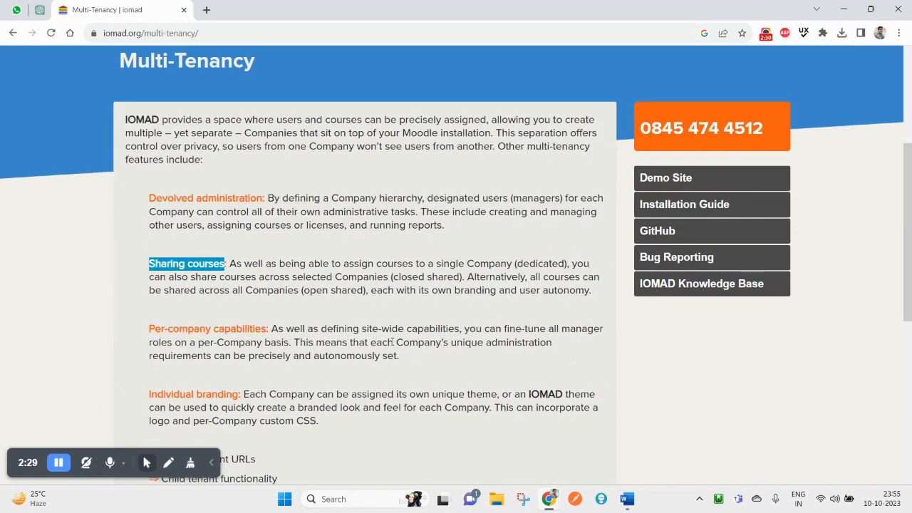
scroll(down, 3)
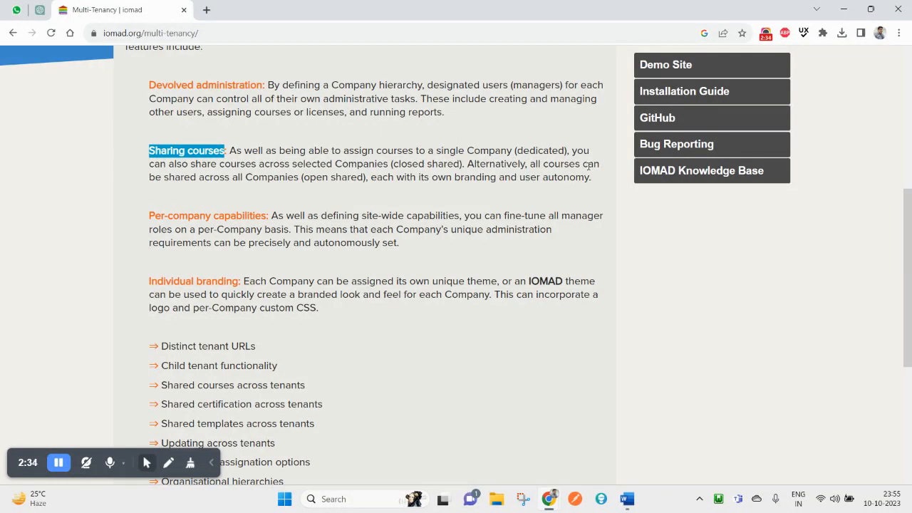
click(269, 179)
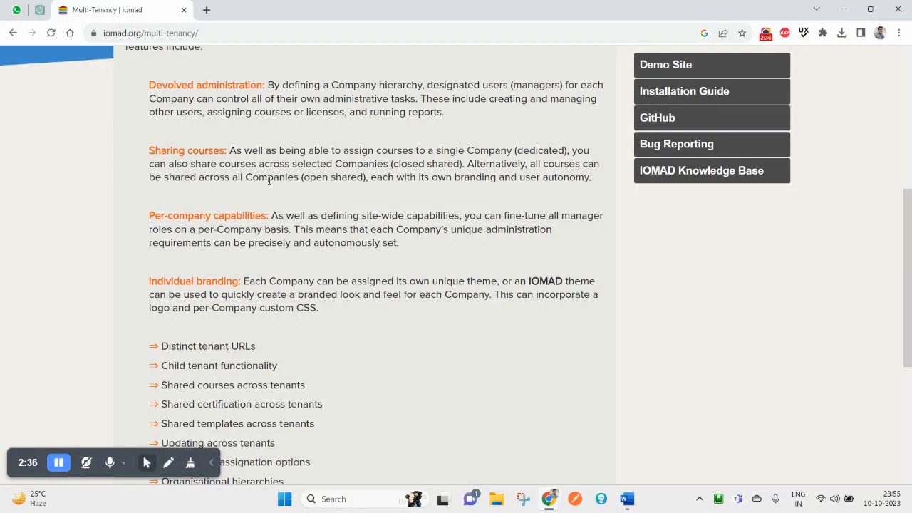
drag(530, 164, 299, 177)
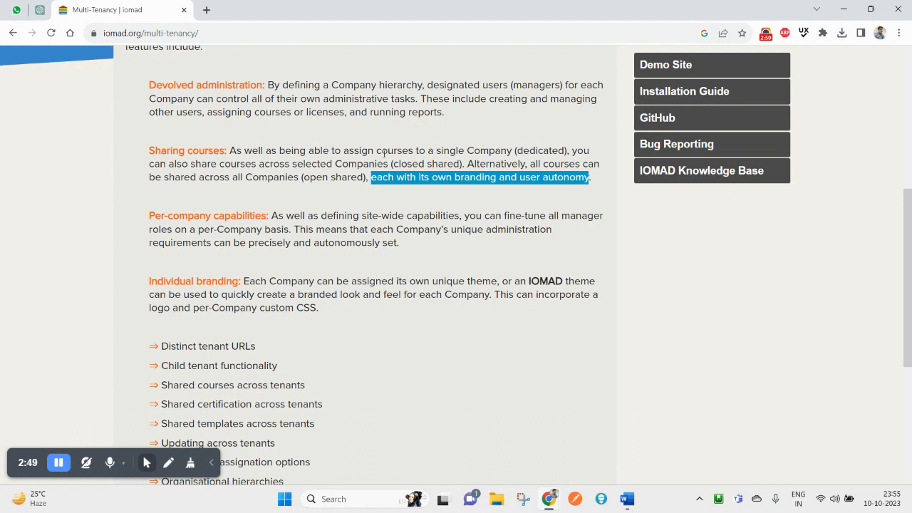
double_click(362, 163)
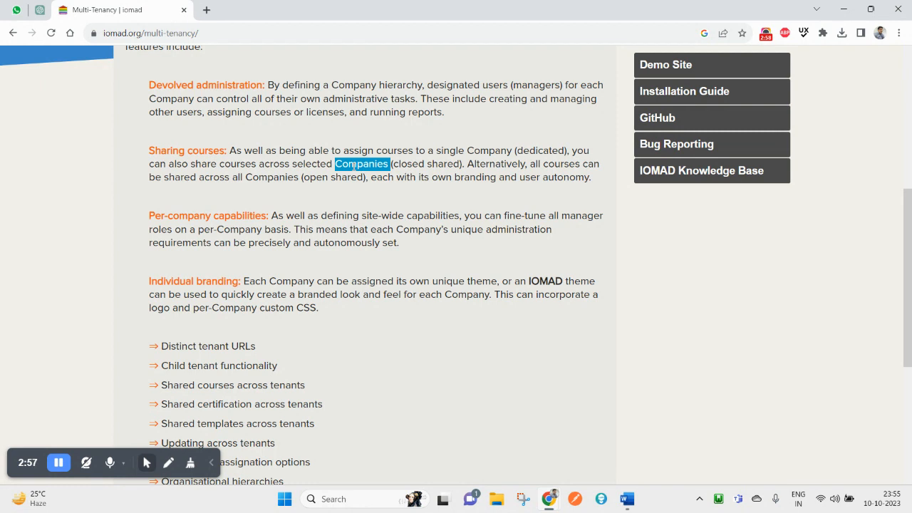
mouse_move(187, 226)
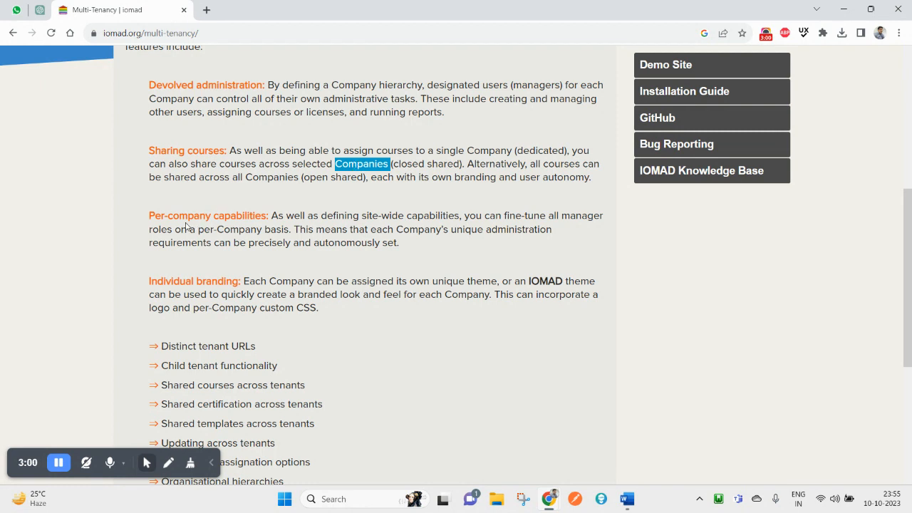
Highlight the Per-company capabilities heading.
double_click(208, 216)
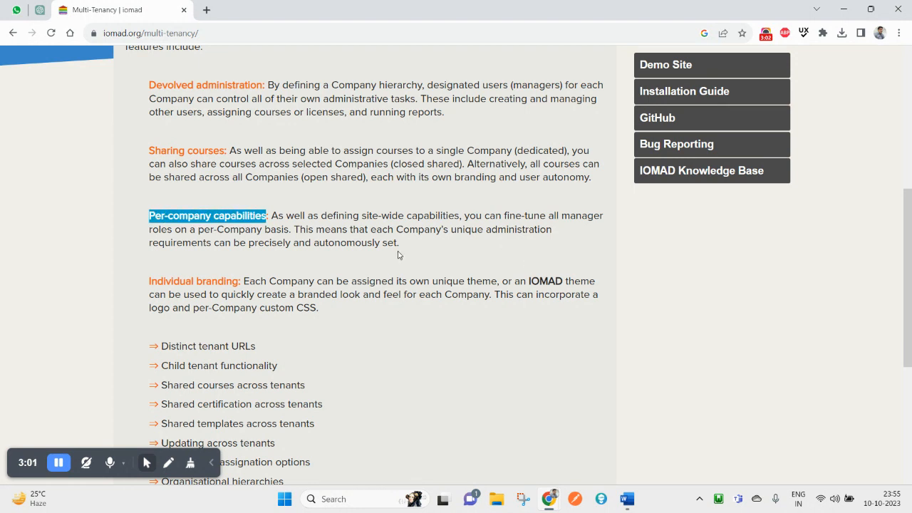
mouse_move(283, 240)
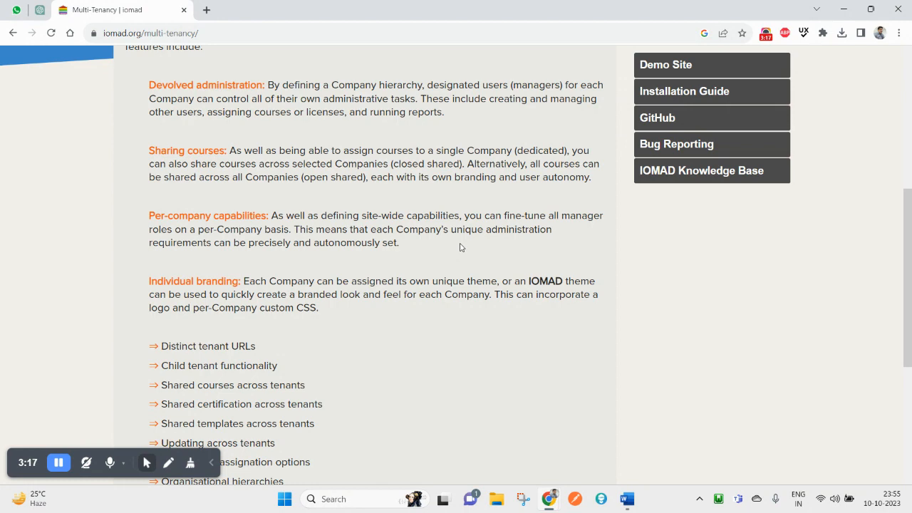
Bring the Individual branding paragraph into view and highlight its heading.
scroll(down, 3)
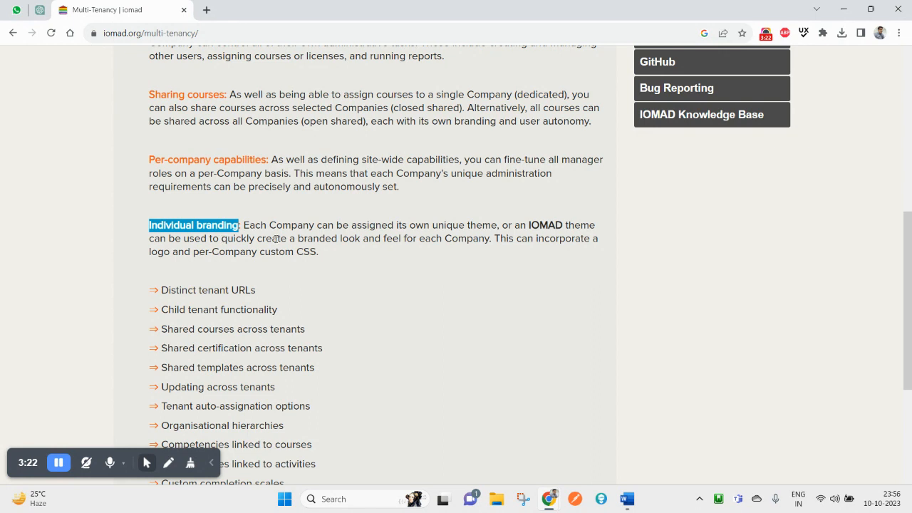
Highlight the phrase about each Company's own theme, then bring the feature bullet list into view.
drag(244, 225, 429, 225)
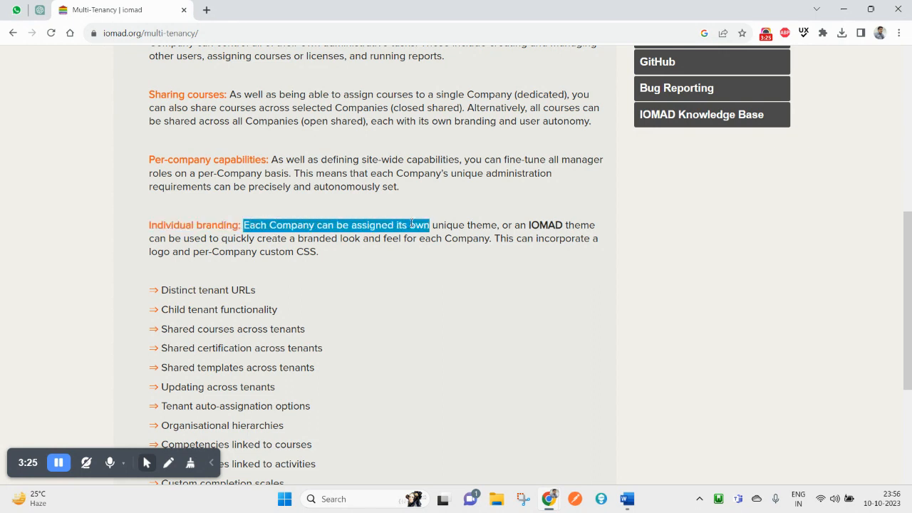
click(453, 225)
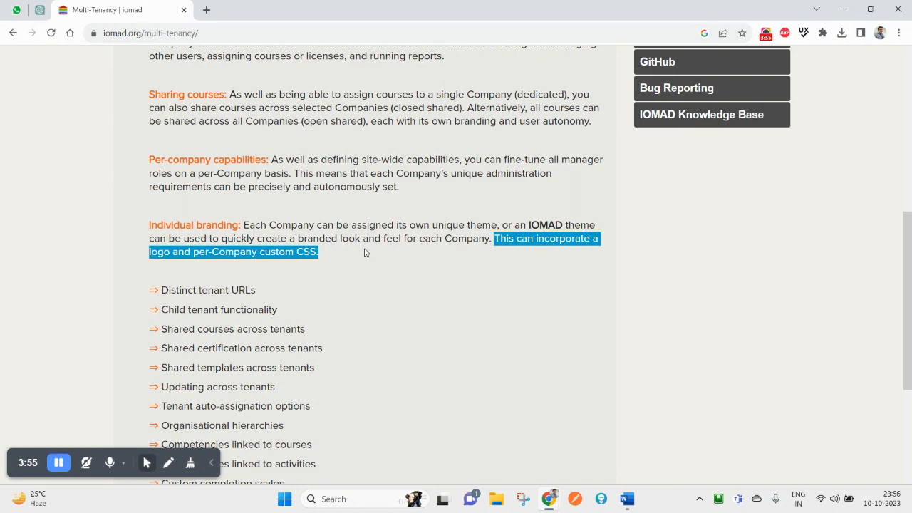
scroll(down, 3)
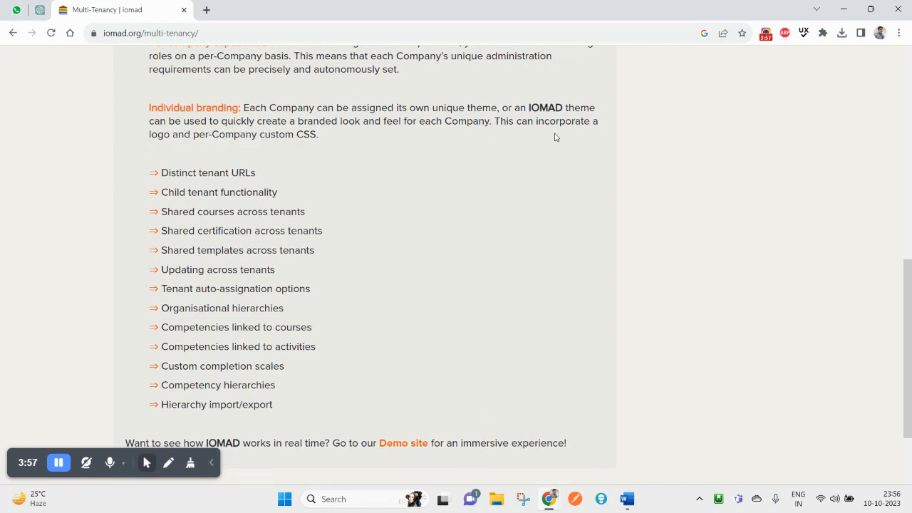
Highlight the Distinct tenant URLs and Competencies linked to courses list items.
double_click(178, 173)
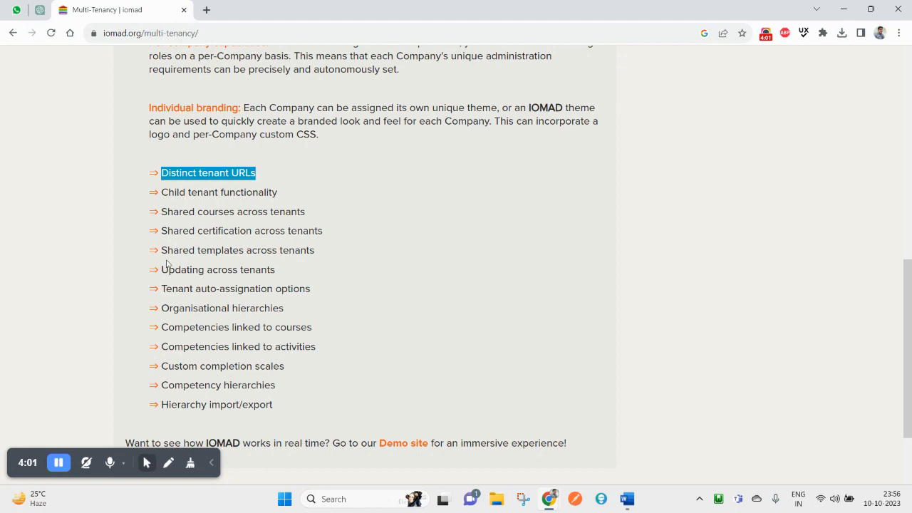
scroll(up, 3)
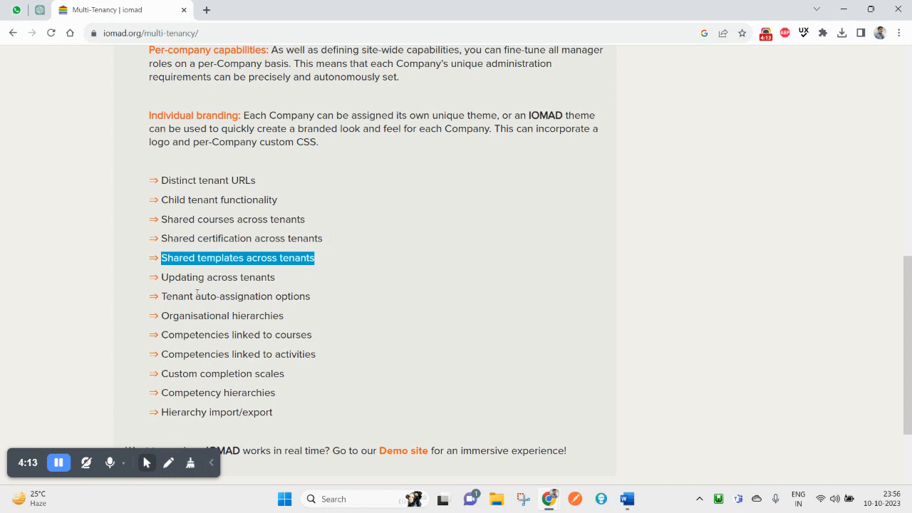
double_click(176, 296)
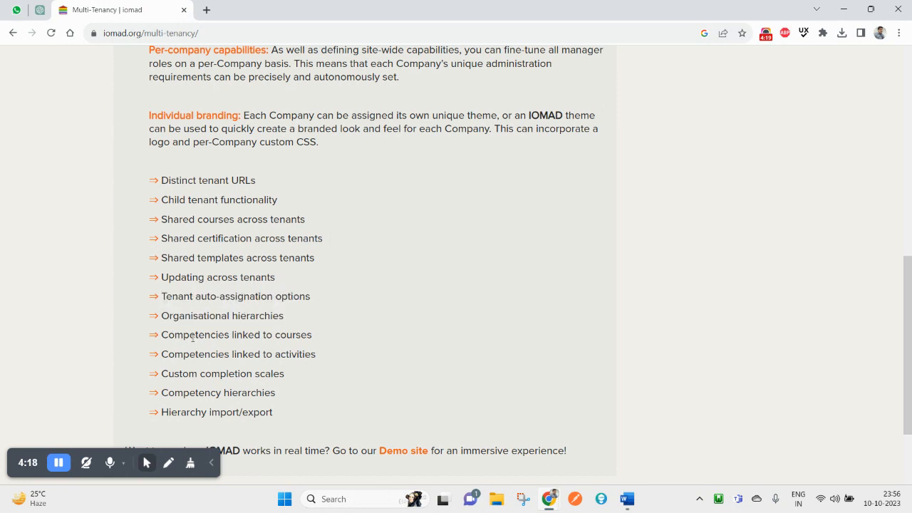
double_click(236, 328)
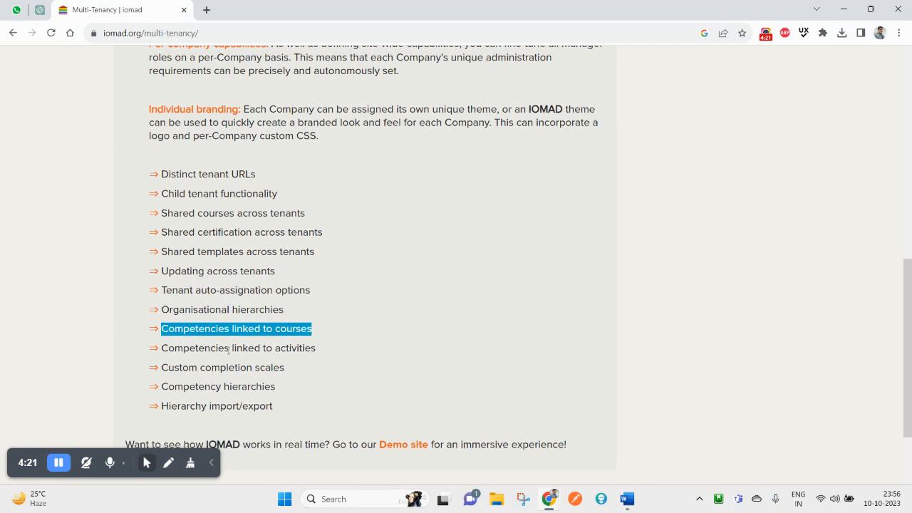
Highlight list items down to Hierarchy import/export and return to the page top.
scroll(down, 3)
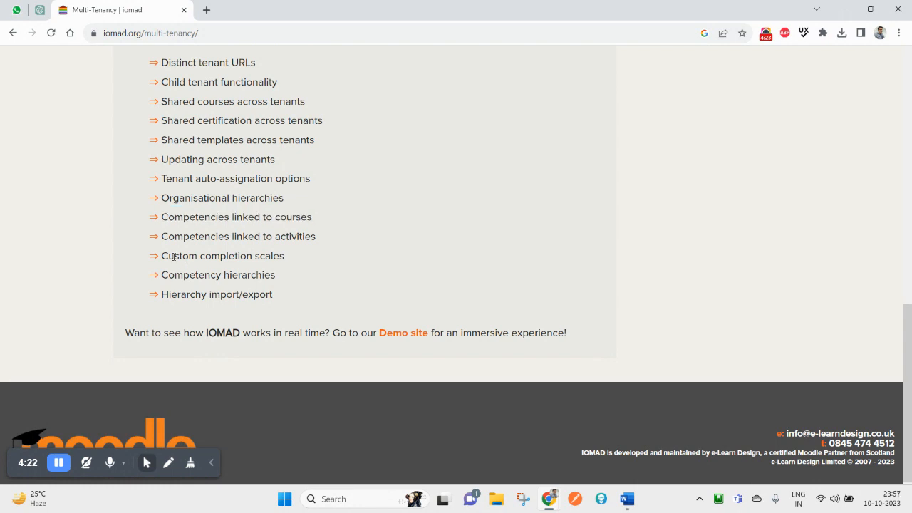
double_click(222, 255)
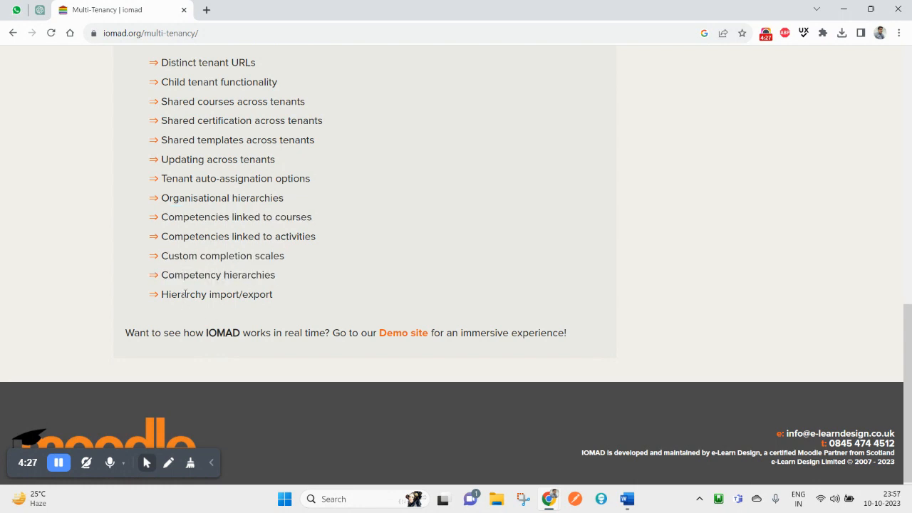
double_click(217, 293)
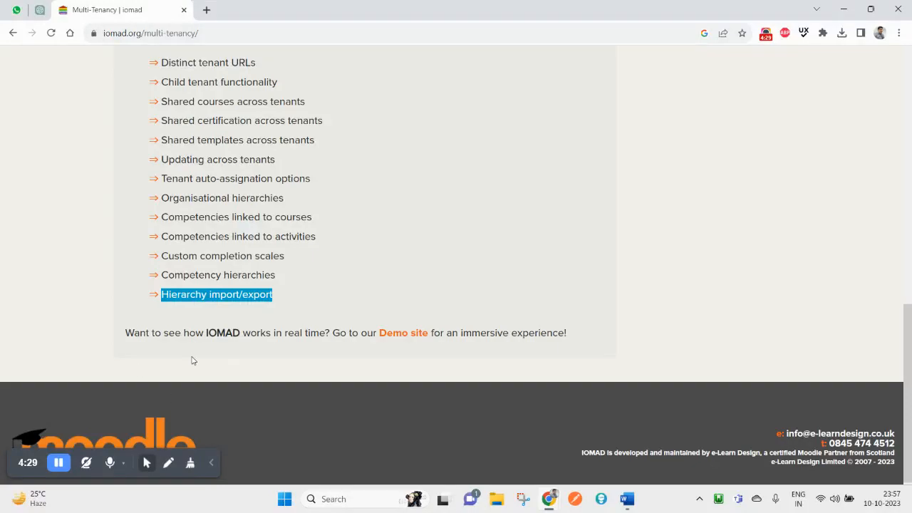
scroll(up, 3)
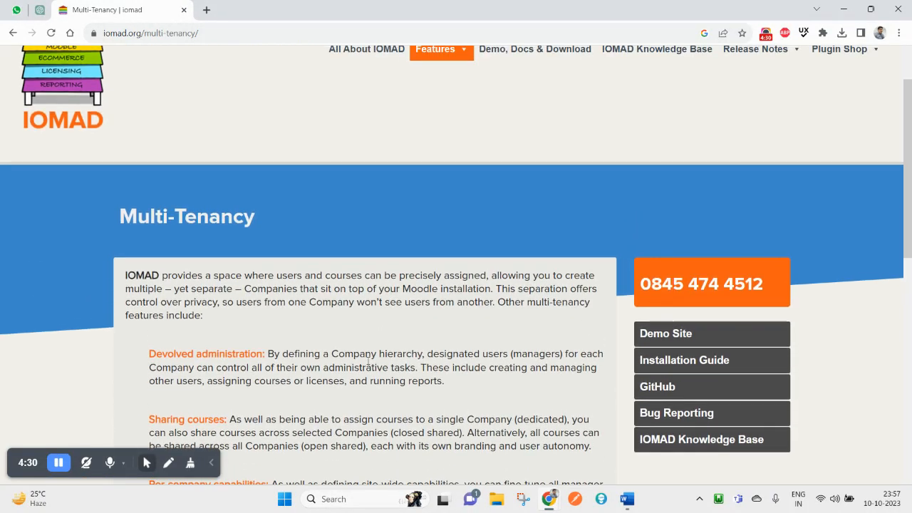
Open the Demo, Docs & Download page with its Demo Site and Installation Specs sections in view.
scroll(up, 3)
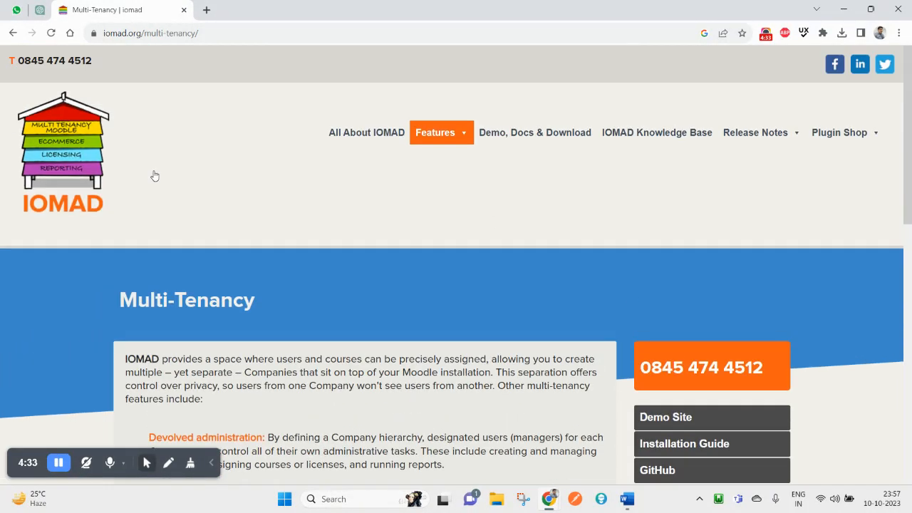
mouse_move(465, 390)
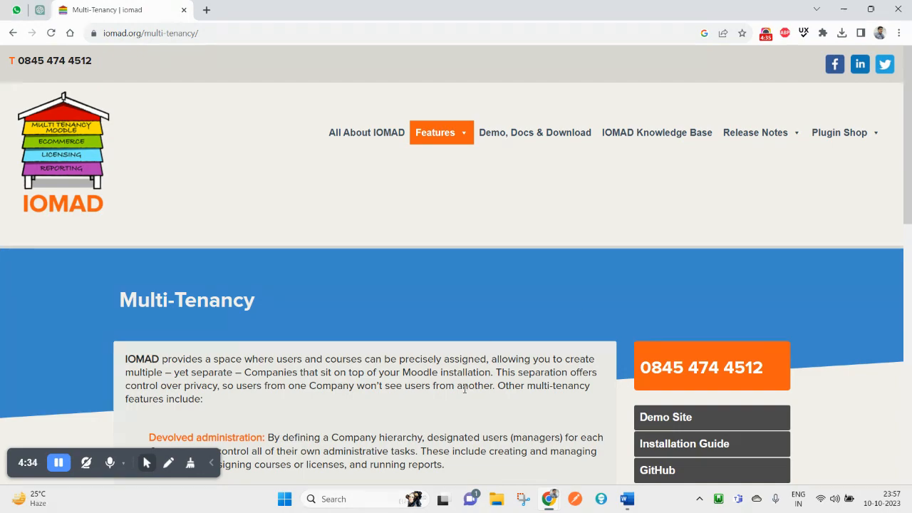
scroll(down, 3)
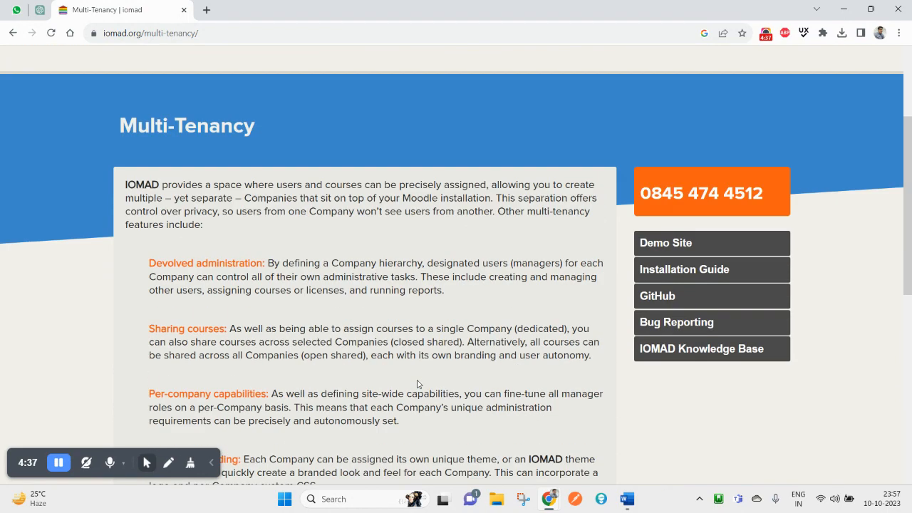
scroll(up, 3)
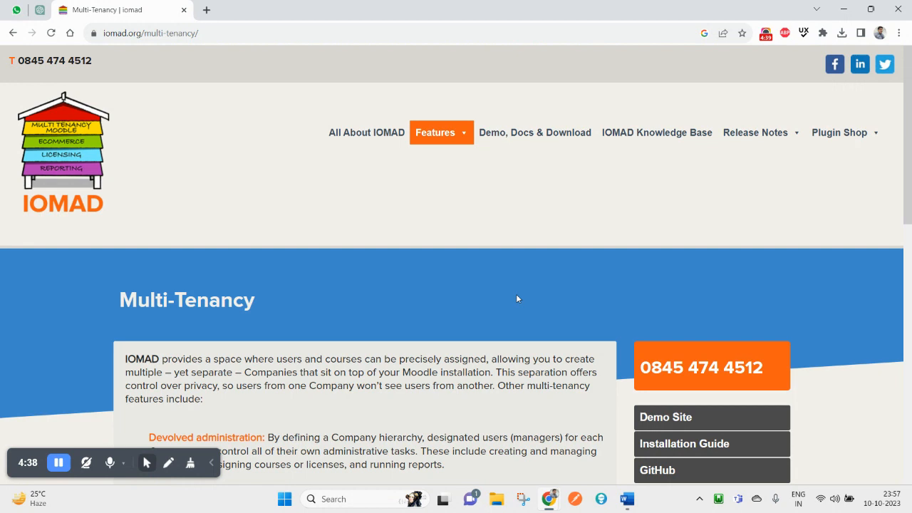
mouse_move(535, 133)
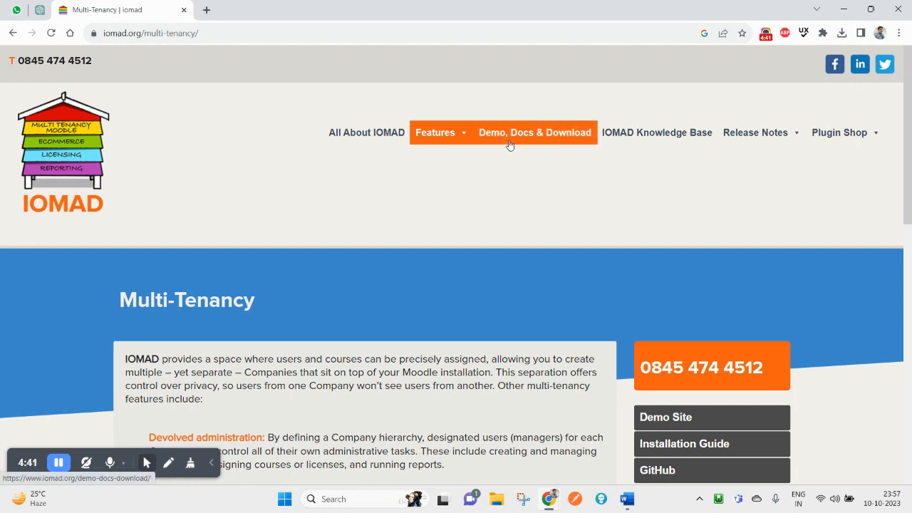
mouse_move(550, 150)
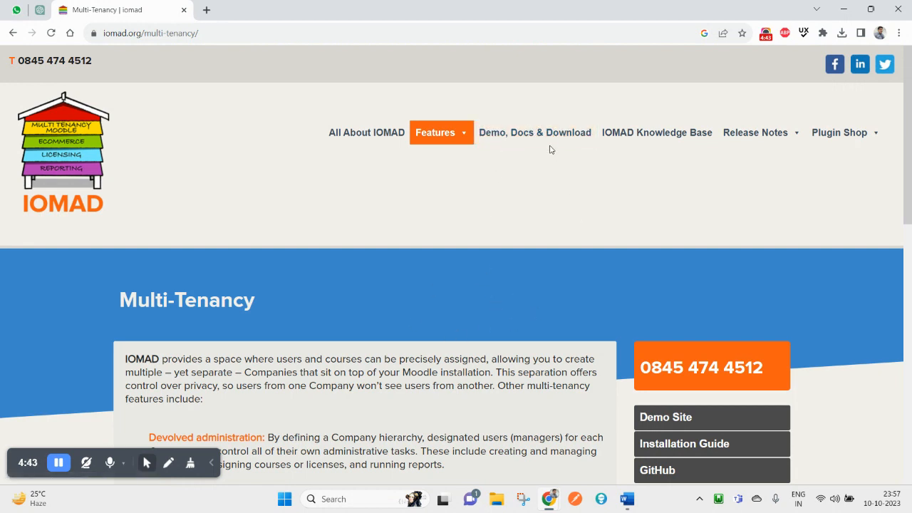
click(534, 133)
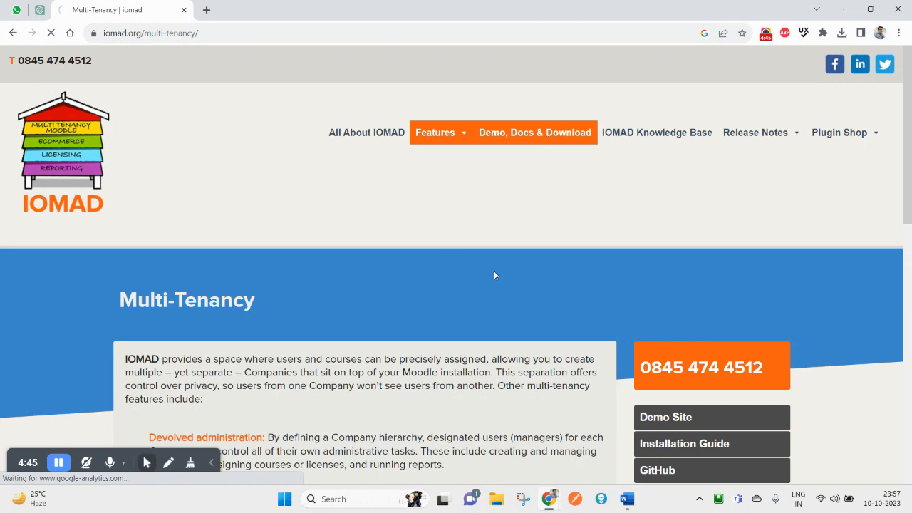
click(535, 132)
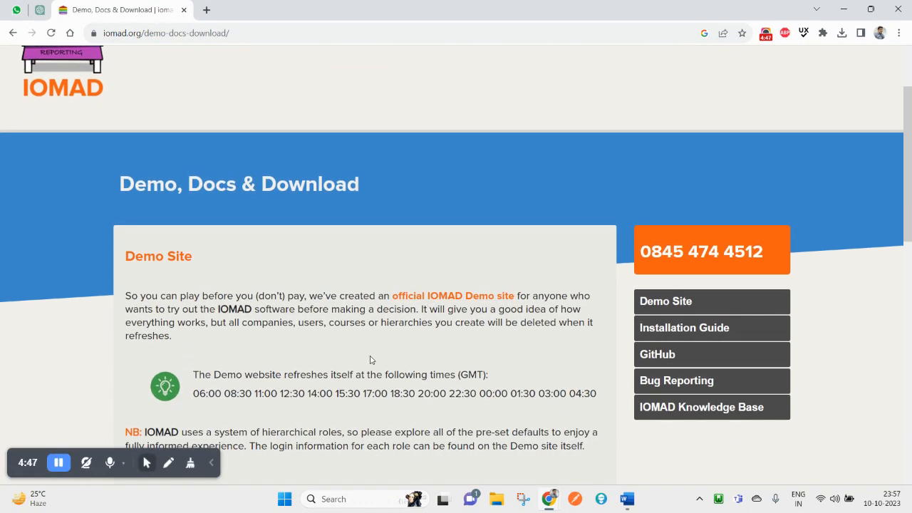
scroll(down, 3)
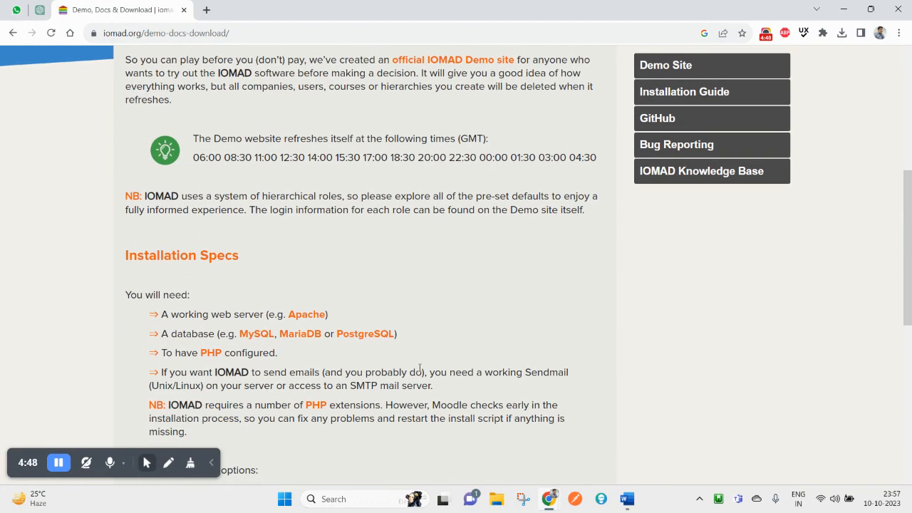